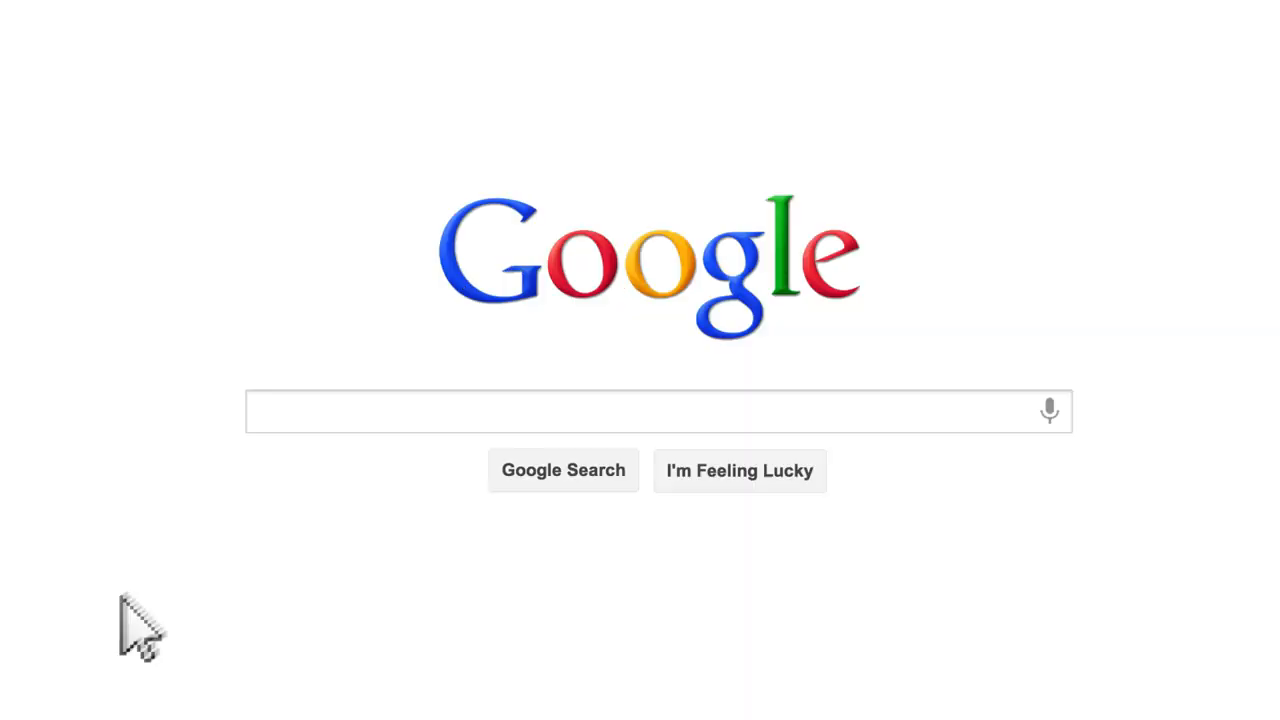
Step: Search Google for "bankruptcy lawyer"
{"action": "type", "text": "bankruptcy lawyer"}
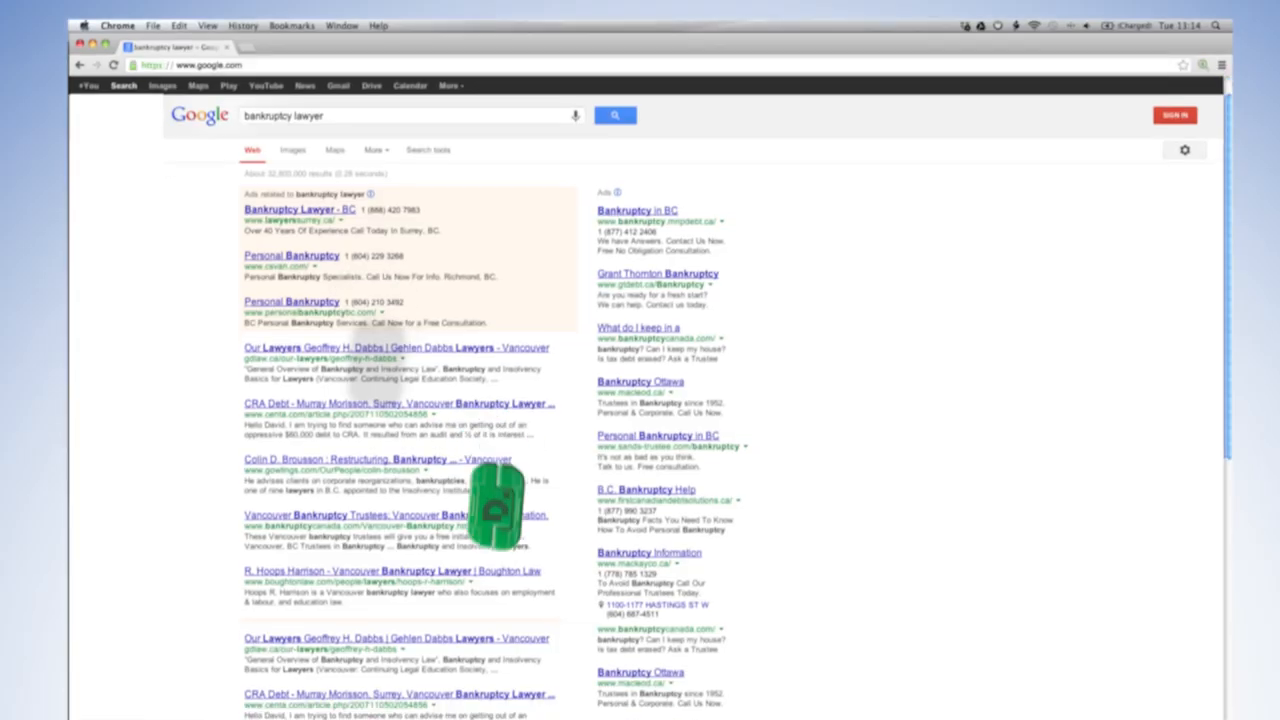
Step: Open Disconnect's tracker graph for wsj.com, showing peer39.net blocked
{"action": "scroll", "scroll_direction": "down", "scroll_amount": 3}
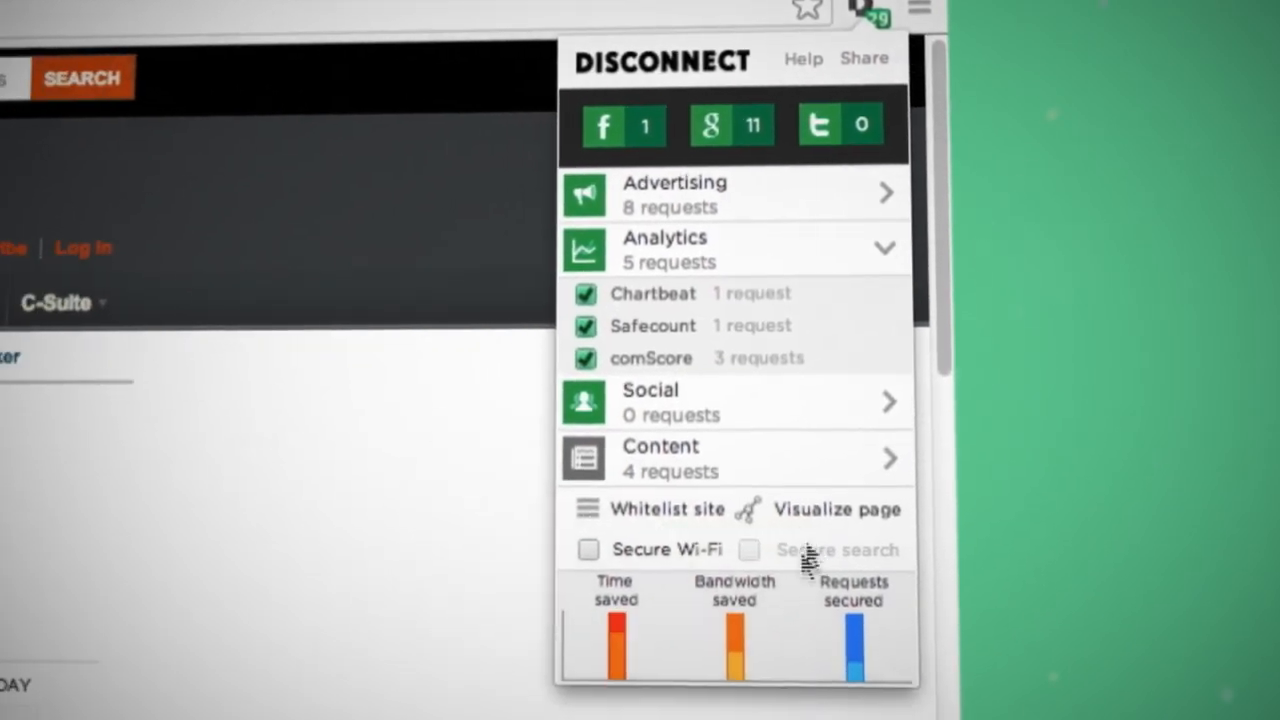
{"action": "left_click", "coordinate": [838, 509]}
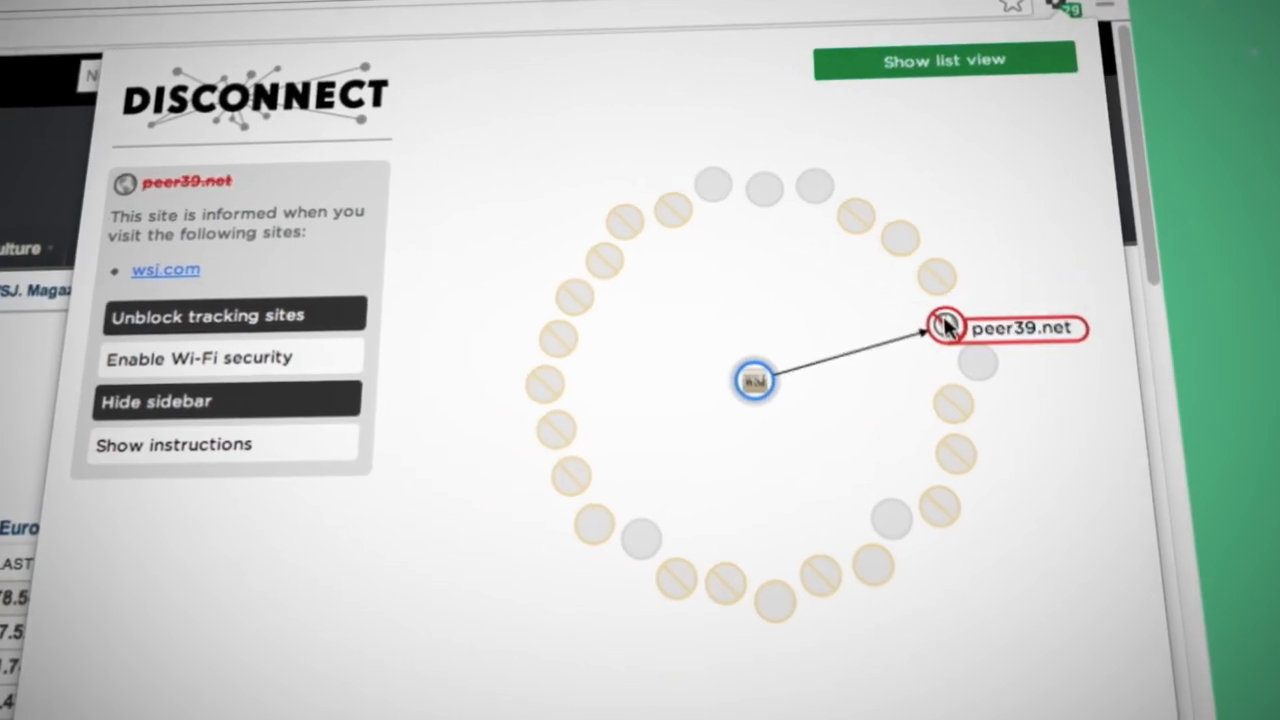